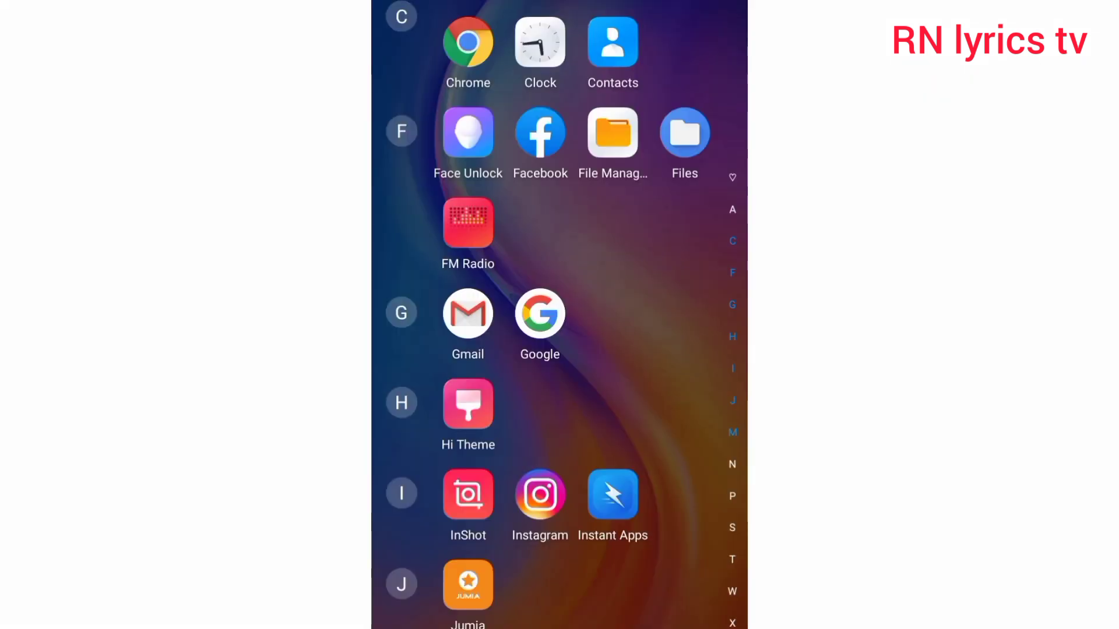
Launch InShot from the Android app drawer.
left_click(467, 495)
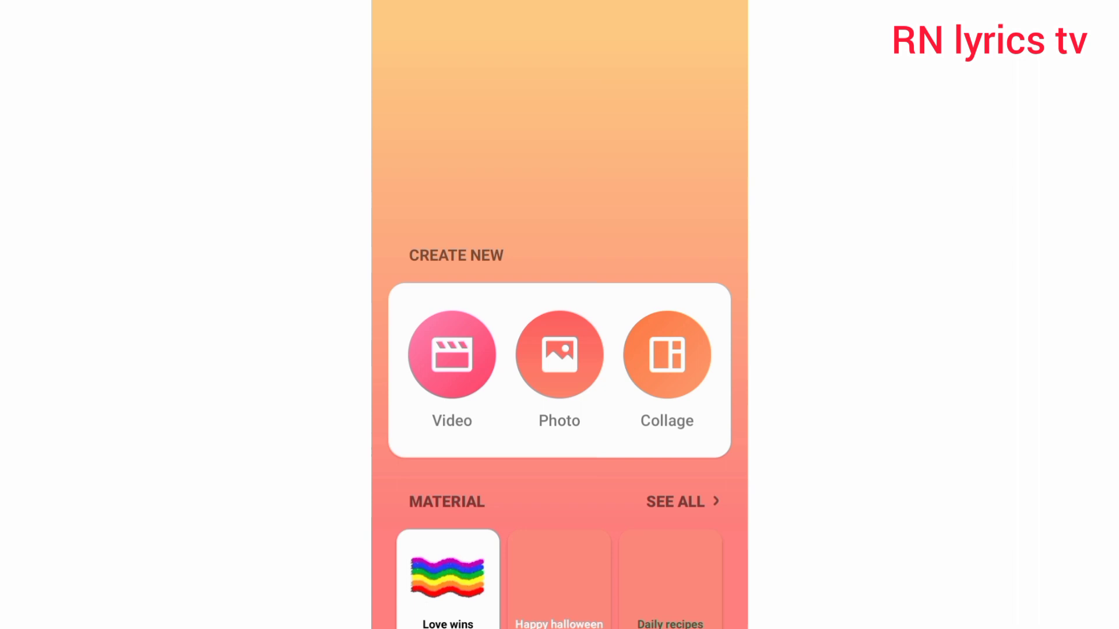
Start a new video project from InShot's Create New screen.
left_click(452, 355)
type("Hi")
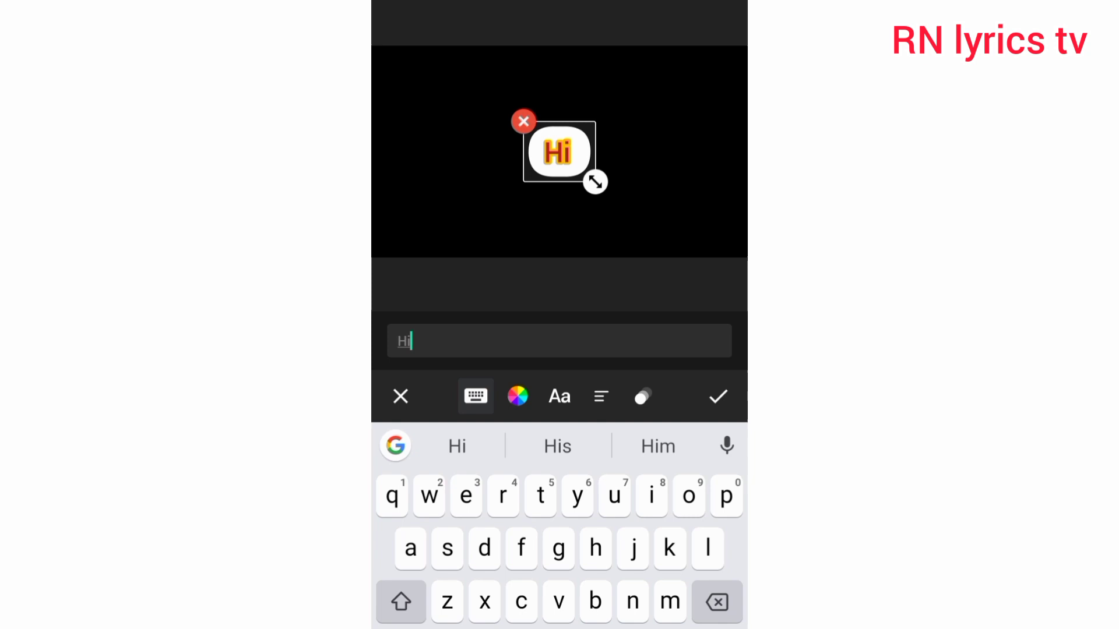
Confirm the 'Hi' text so it becomes its own timeline clip.
left_click(718, 396)
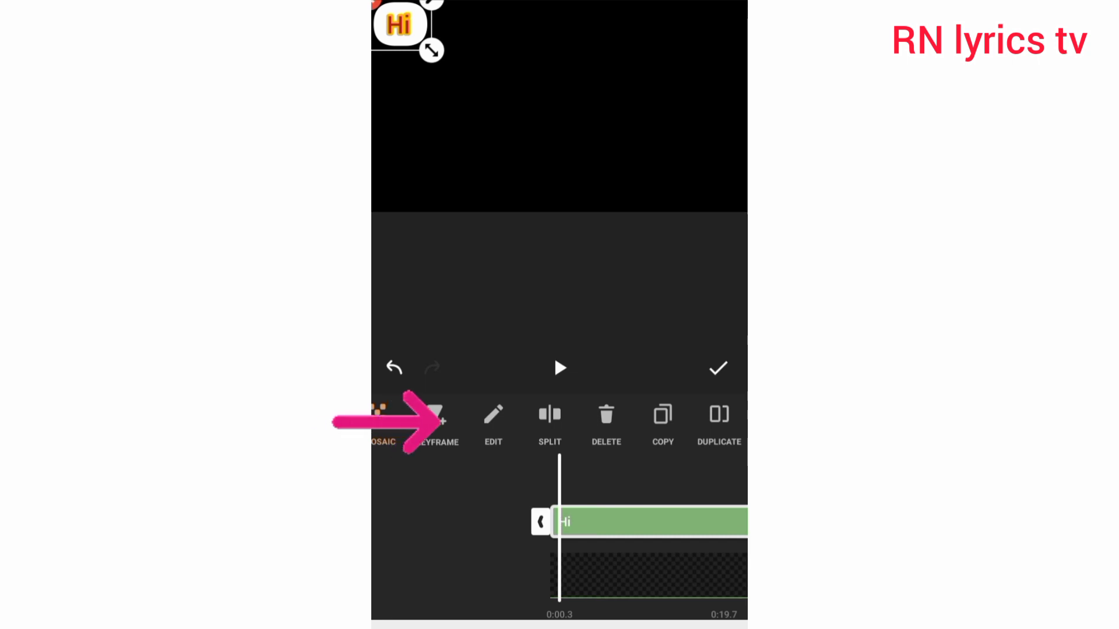
Add a starting keyframe to the 'Hi' text and finish editing it.
left_click(436, 419)
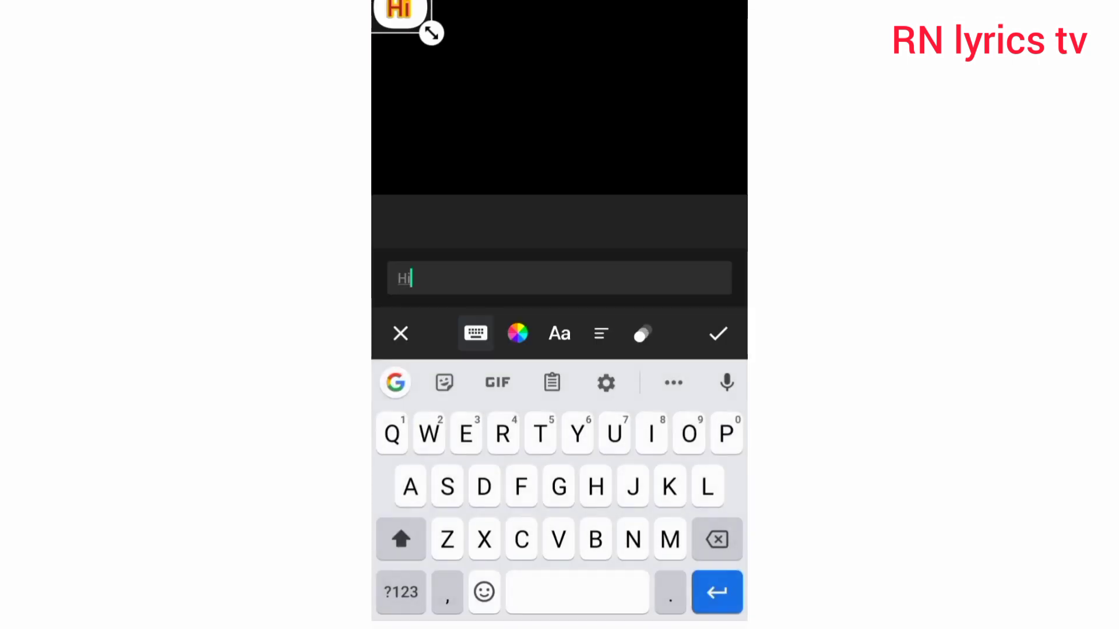
left_click(718, 334)
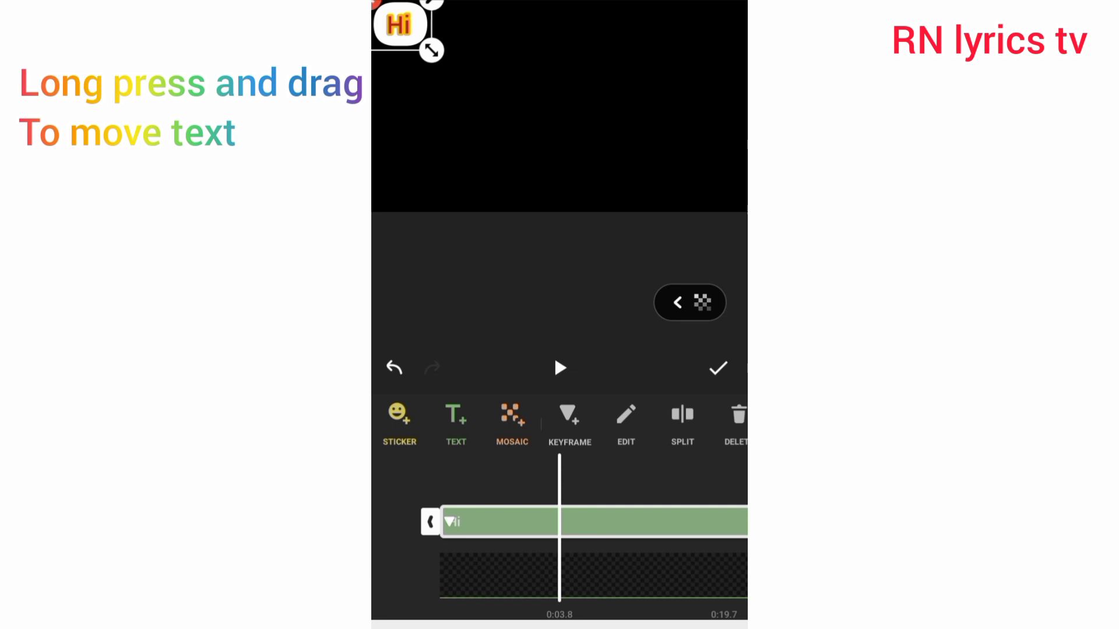
Keyframe the 'Hi' text at 0:03.8 in the bottom-left corner.
left_click(570, 418)
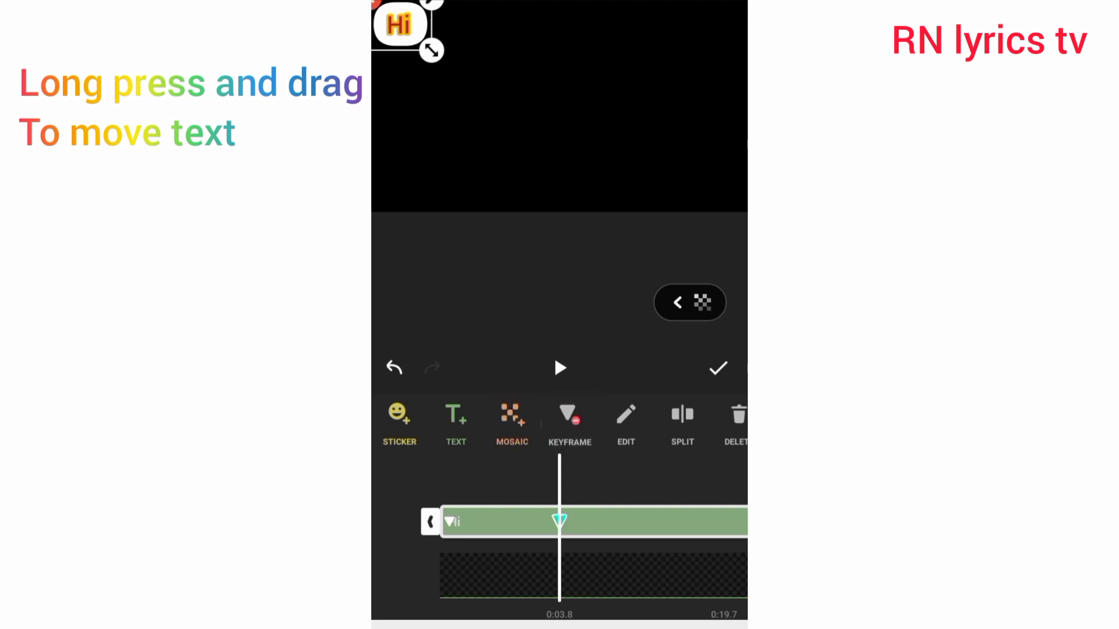
left_click_drag(400, 26, 399, 188)
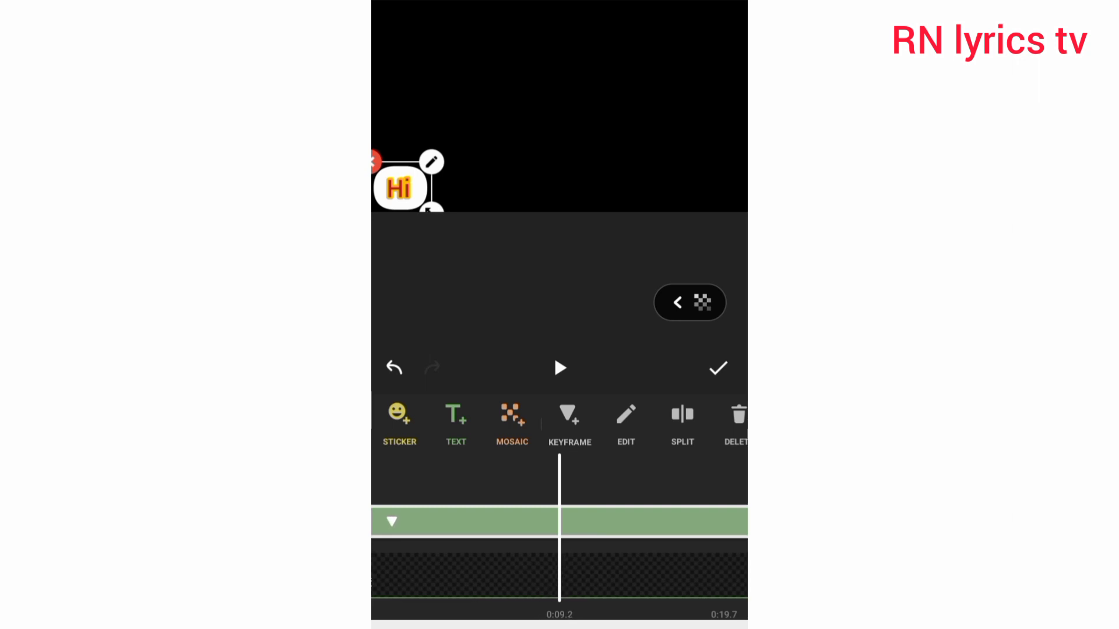
Keyframe the 'Hi' text at 0:09.2 in the bottom-right corner.
left_click(570, 416)
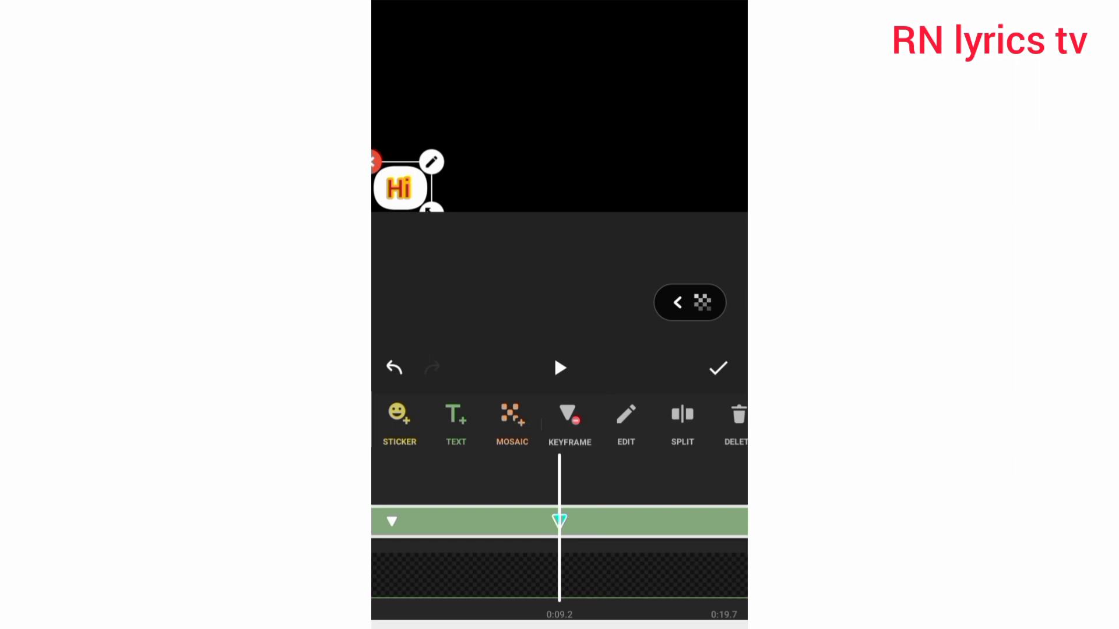
left_click_drag(400, 187, 646, 196)
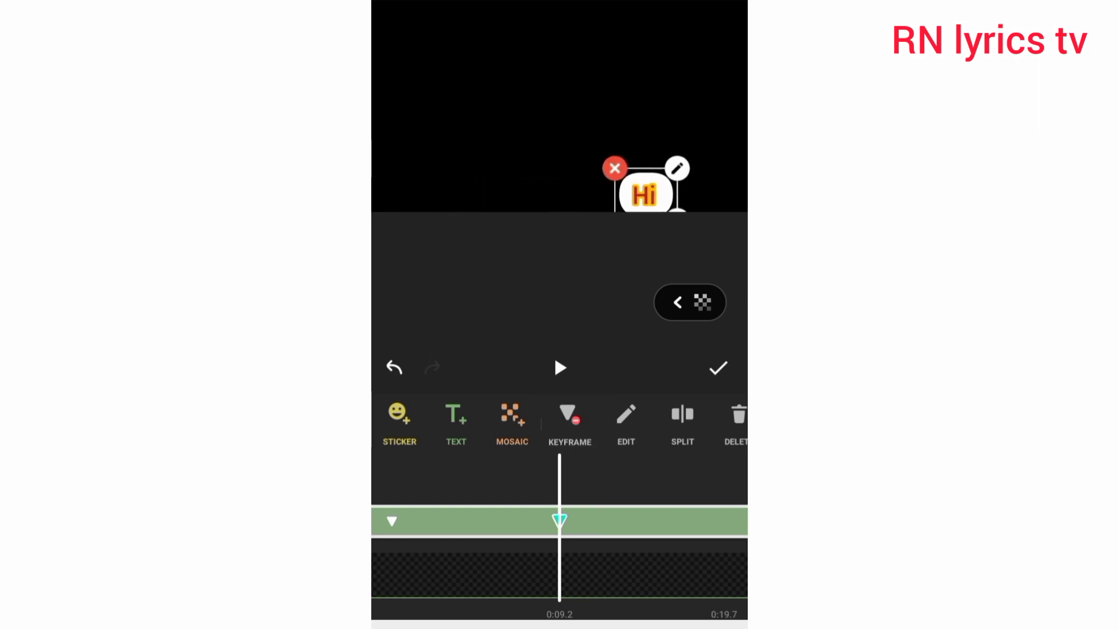
left_click_drag(643, 194, 717, 194)
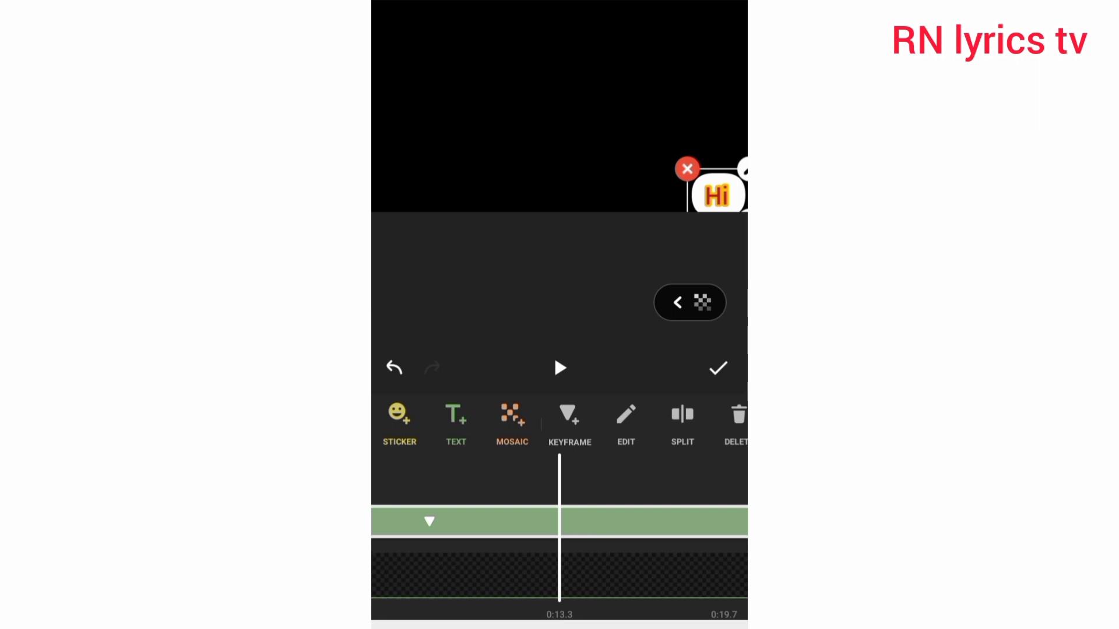
Keyframe 'Hi' top-right at 0:13.3, then back top-left at 0:19.2.
left_click(570, 416)
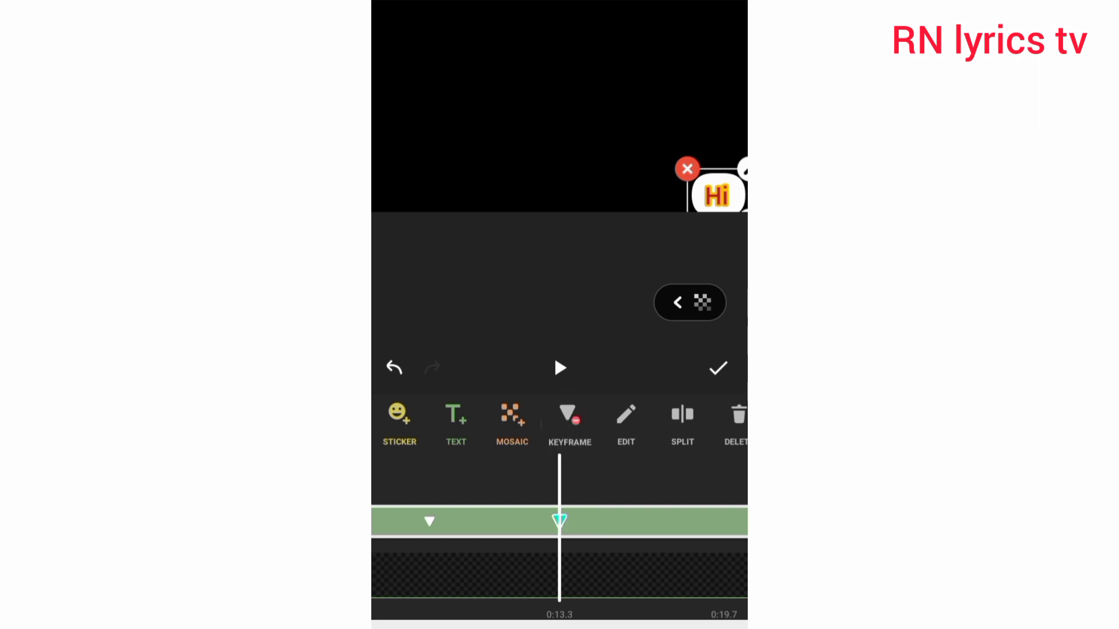
left_click_drag(718, 192, 717, 26)
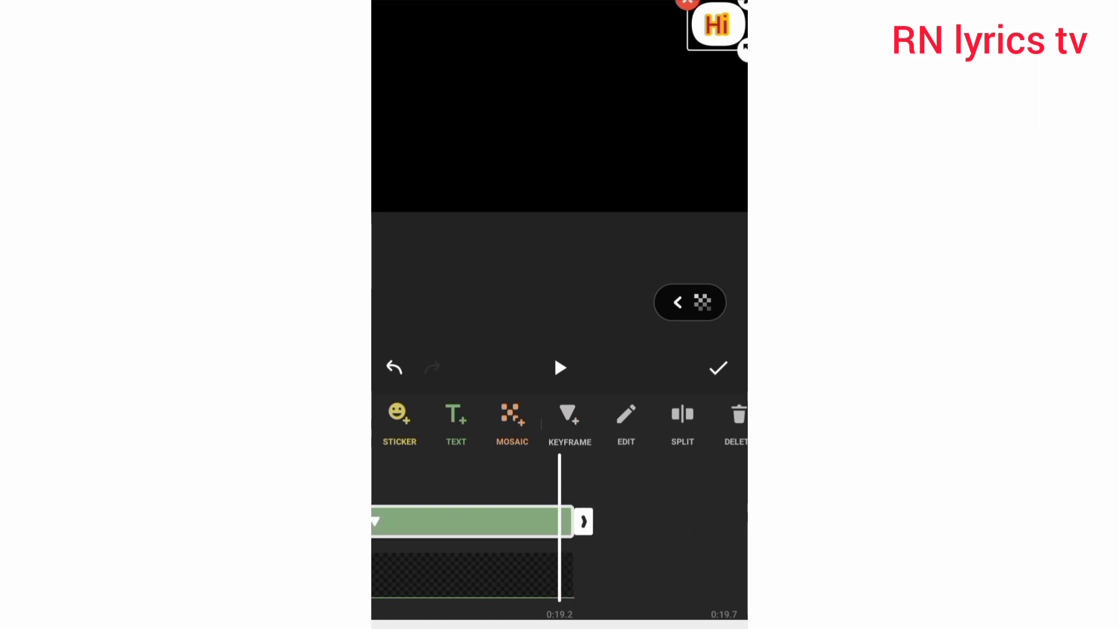
left_click(570, 414)
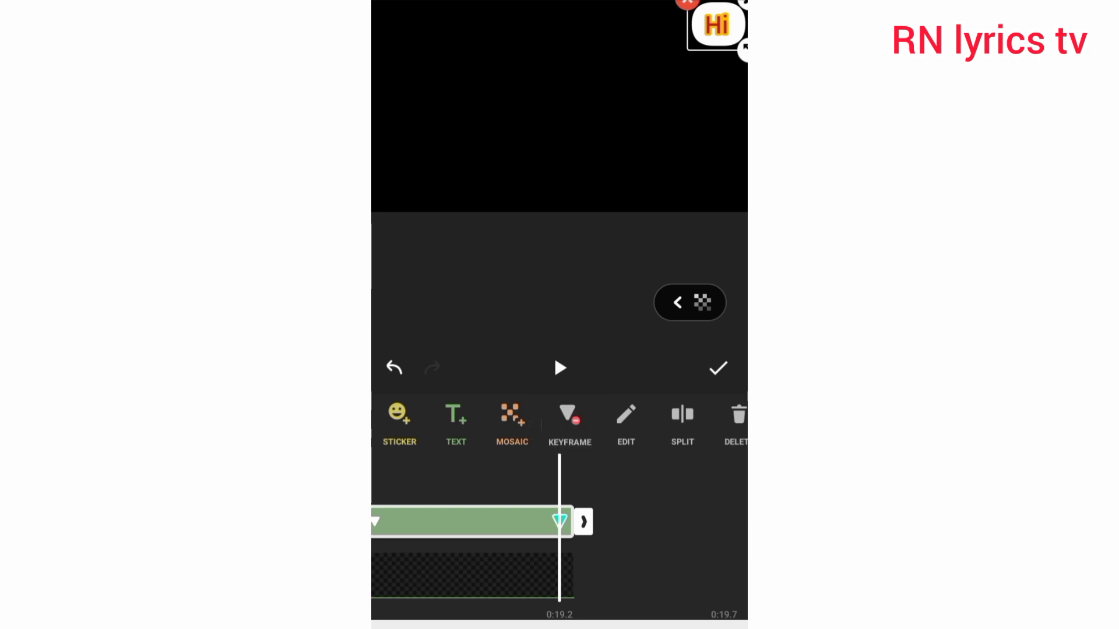
left_click_drag(718, 26, 412, 35)
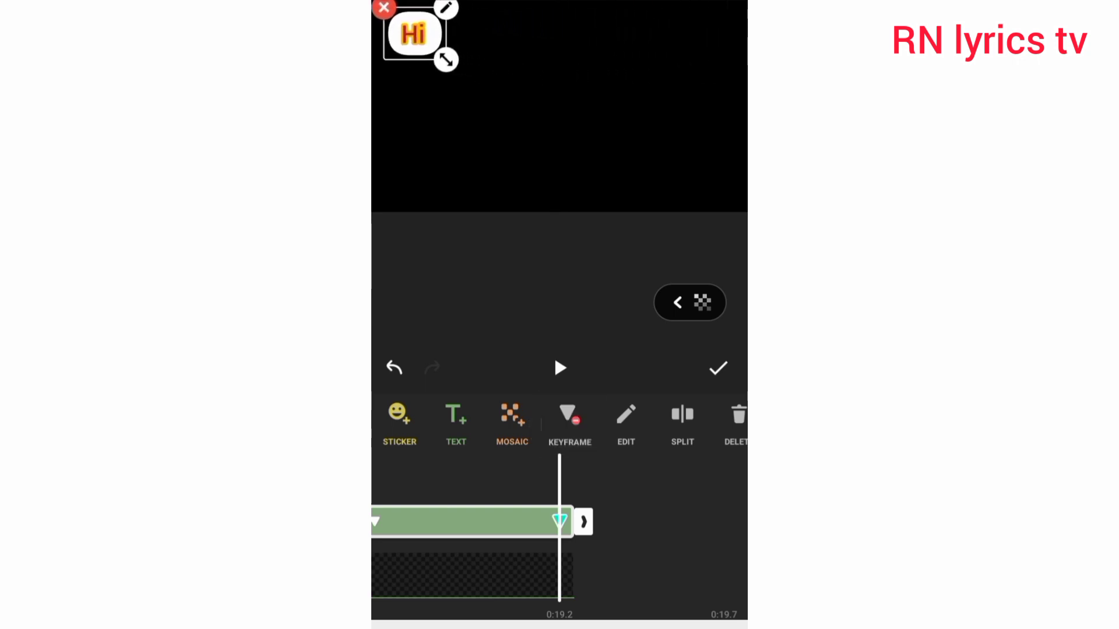